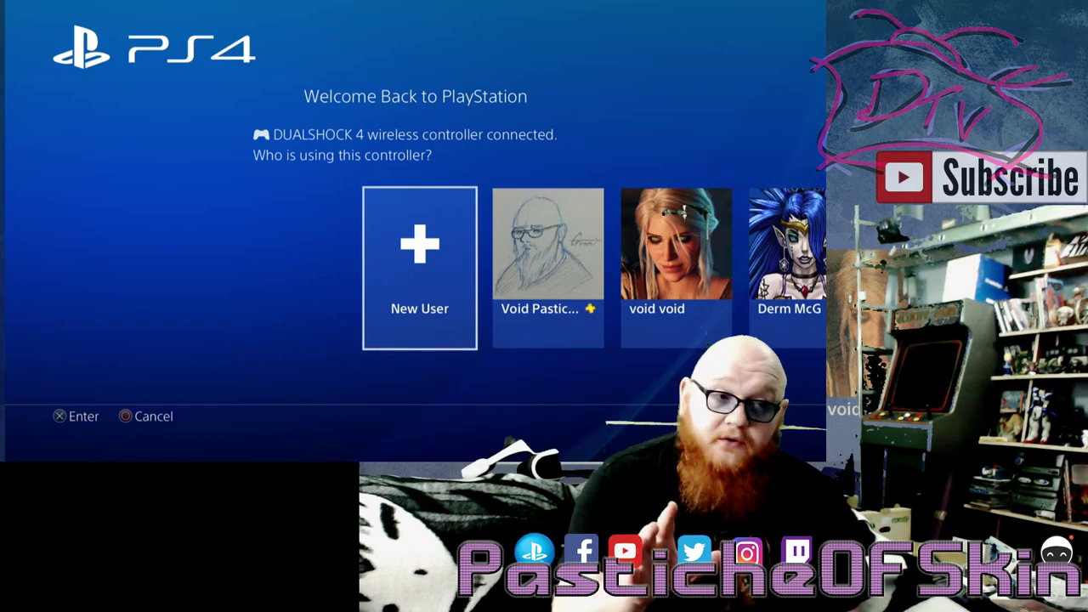
Start a new PS4 user, accept the license, and choose to create a PSN account.
{"action": "left_click", "coordinate": [419, 268]}
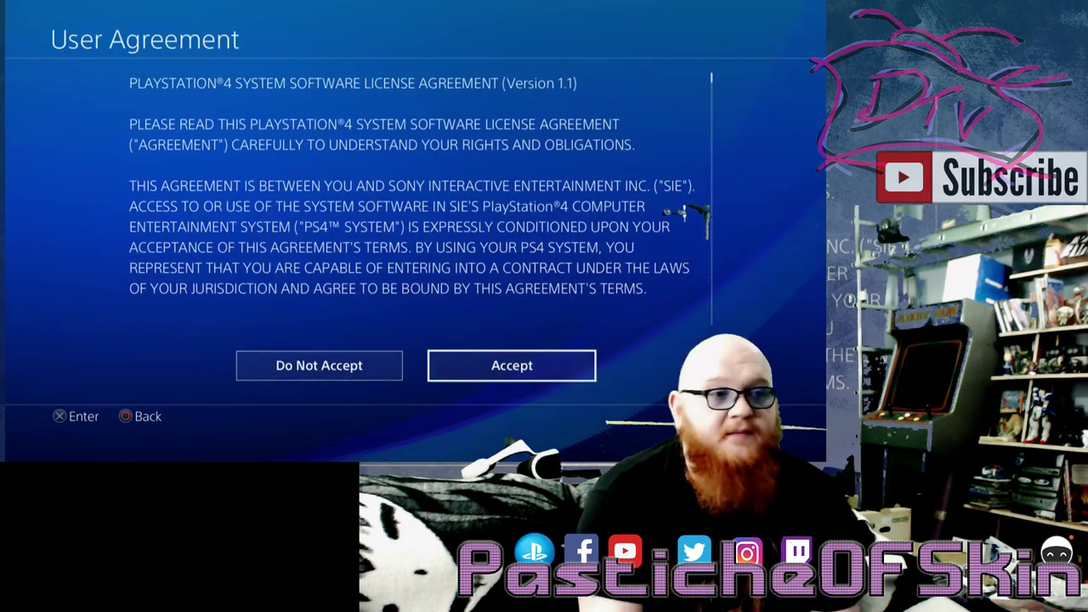
{"action": "left_click", "coordinate": [511, 365]}
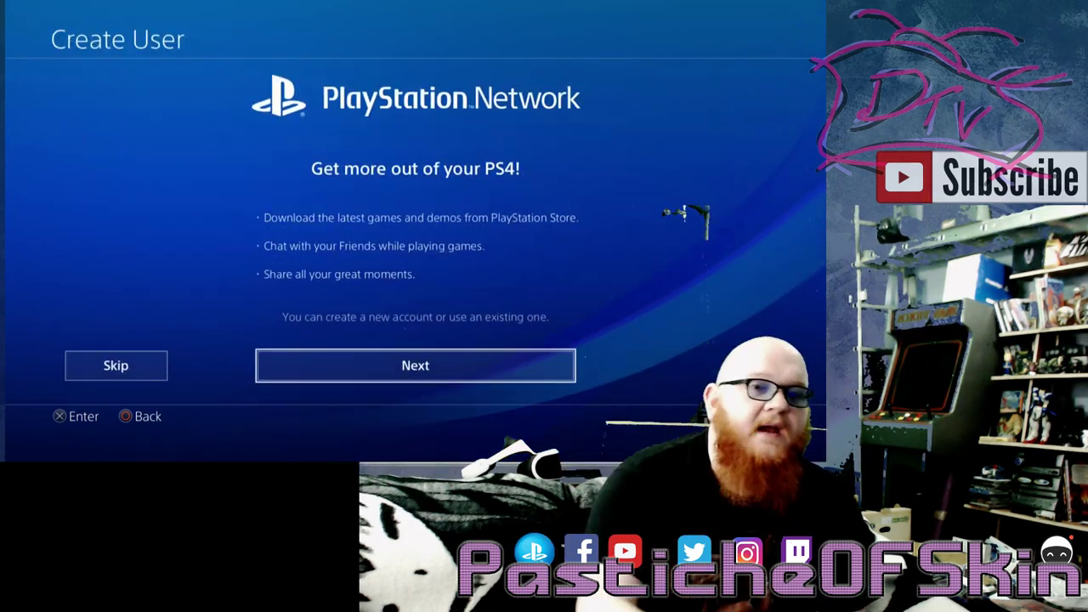
{"action": "left_click", "coordinate": [415, 365]}
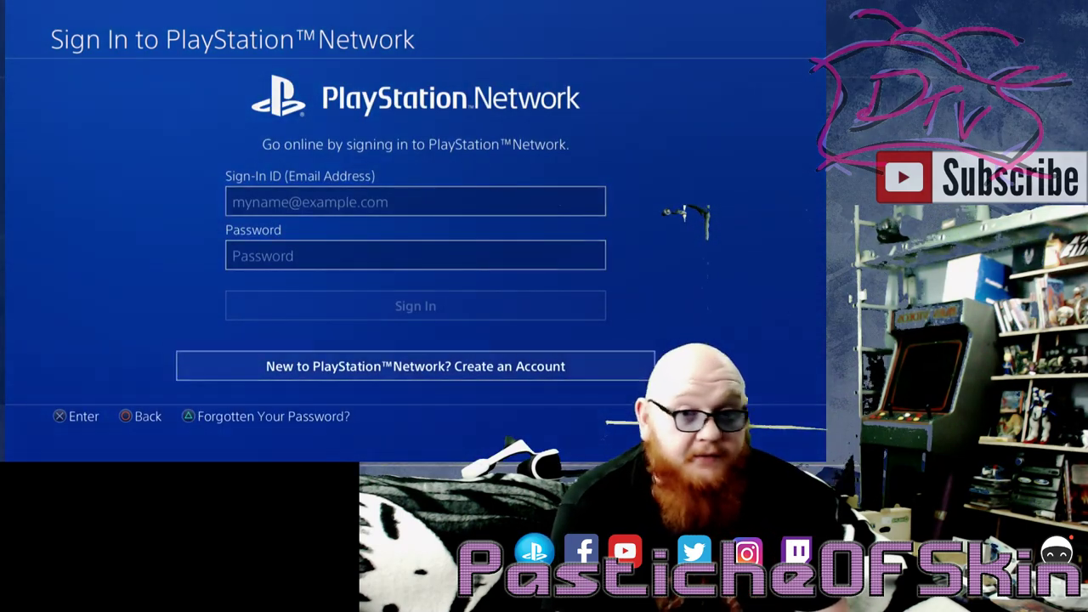
{"action": "left_click", "coordinate": [415, 306]}
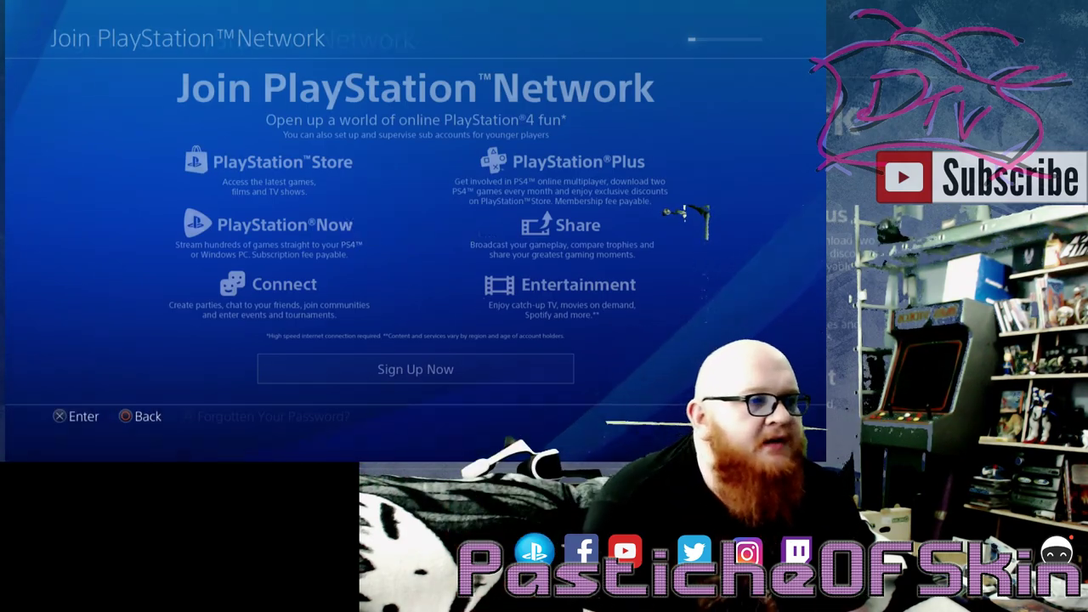
{"action": "left_click", "coordinate": [415, 369]}
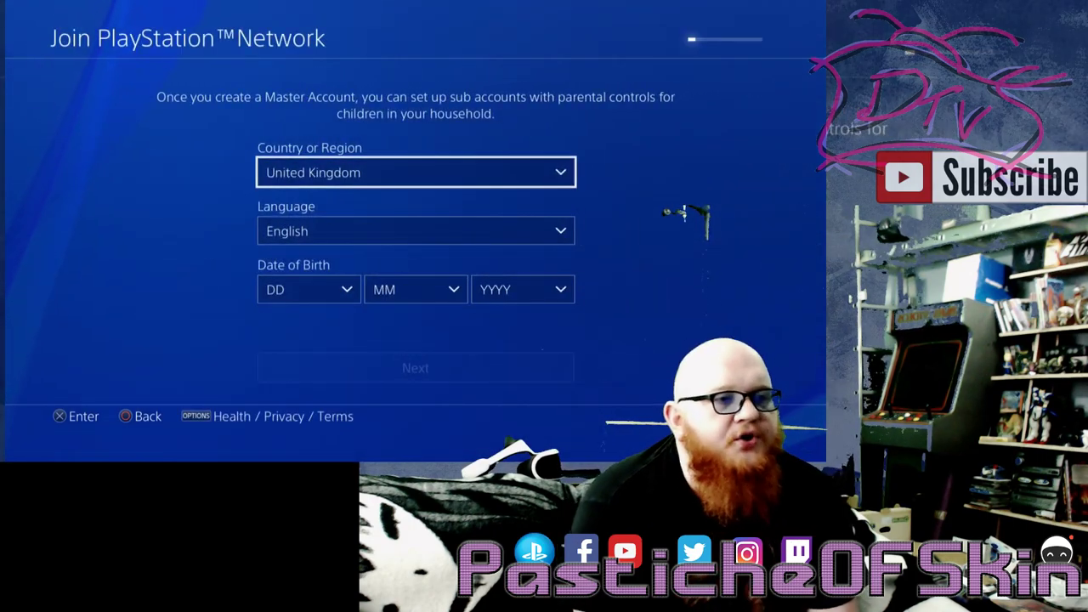
{"action": "left_click", "coordinate": [416, 171]}
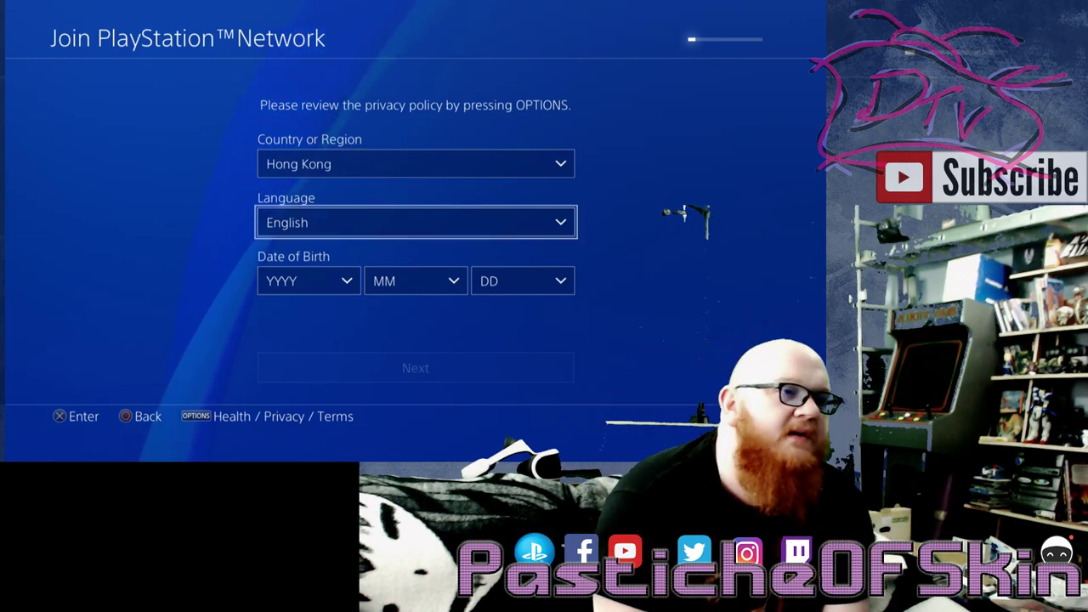
{"action": "left_click", "coordinate": [309, 281]}
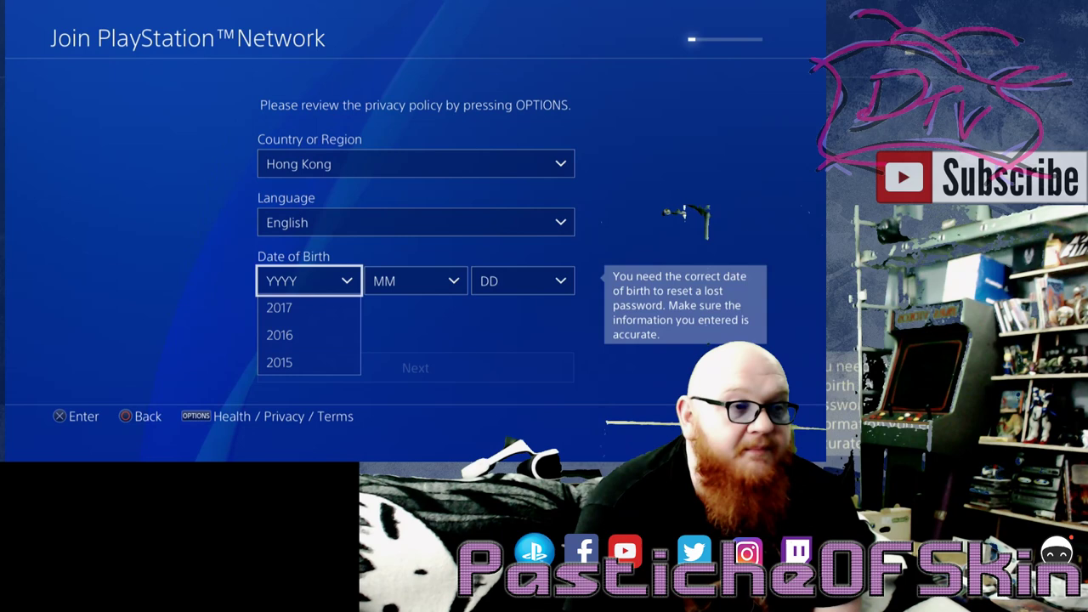
{"action": "scroll", "scroll_direction": "down", "scroll_amount": 3}
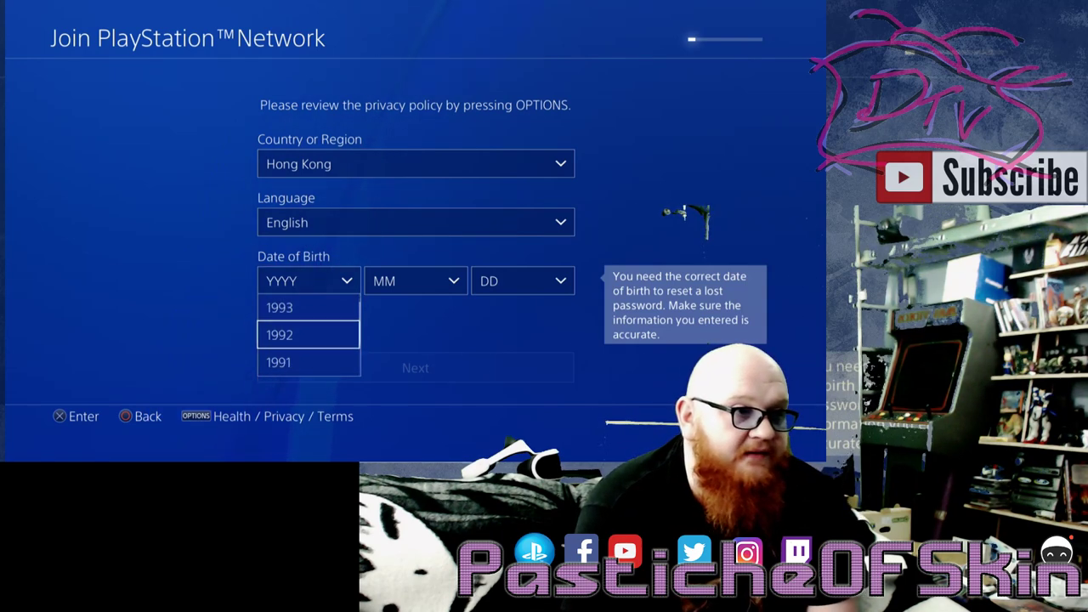
{"action": "left_click", "coordinate": [308, 334]}
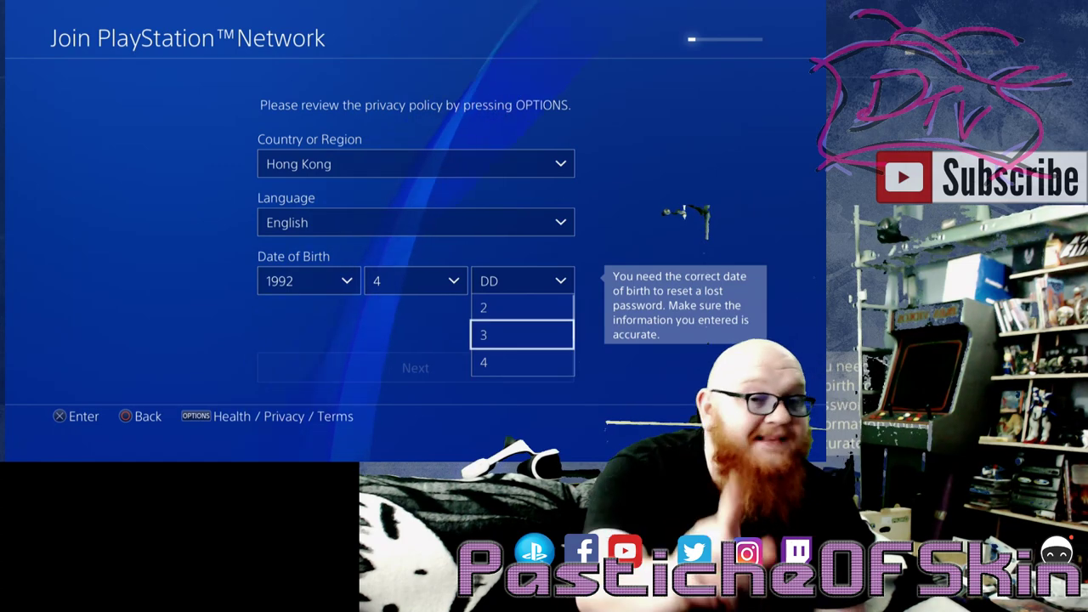
{"action": "scroll", "scroll_direction": "down", "scroll_amount": 3}
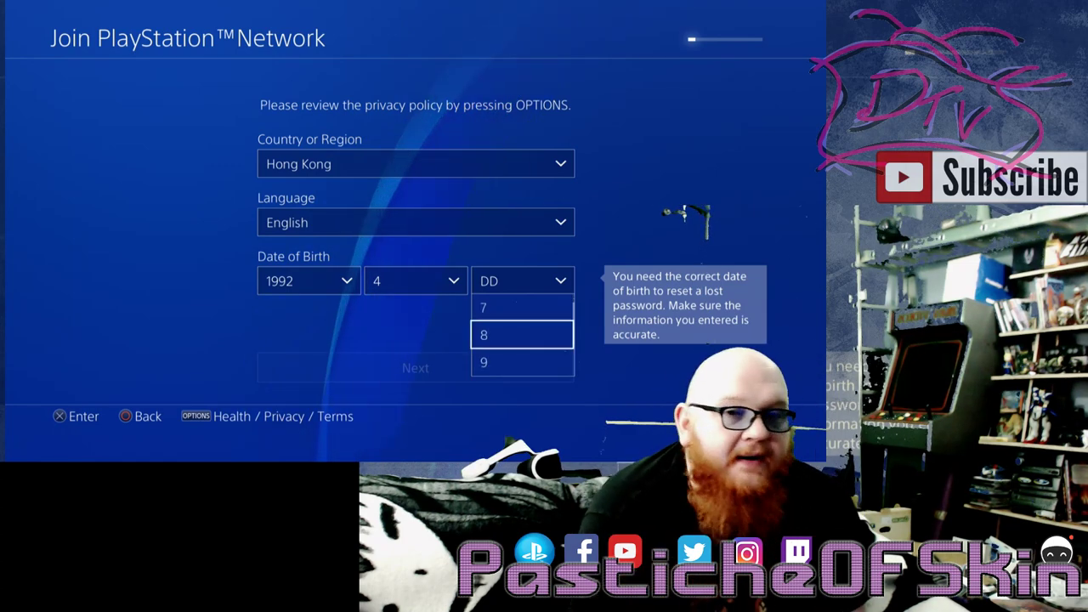
{"action": "scroll", "scroll_direction": "down", "scroll_amount": 3}
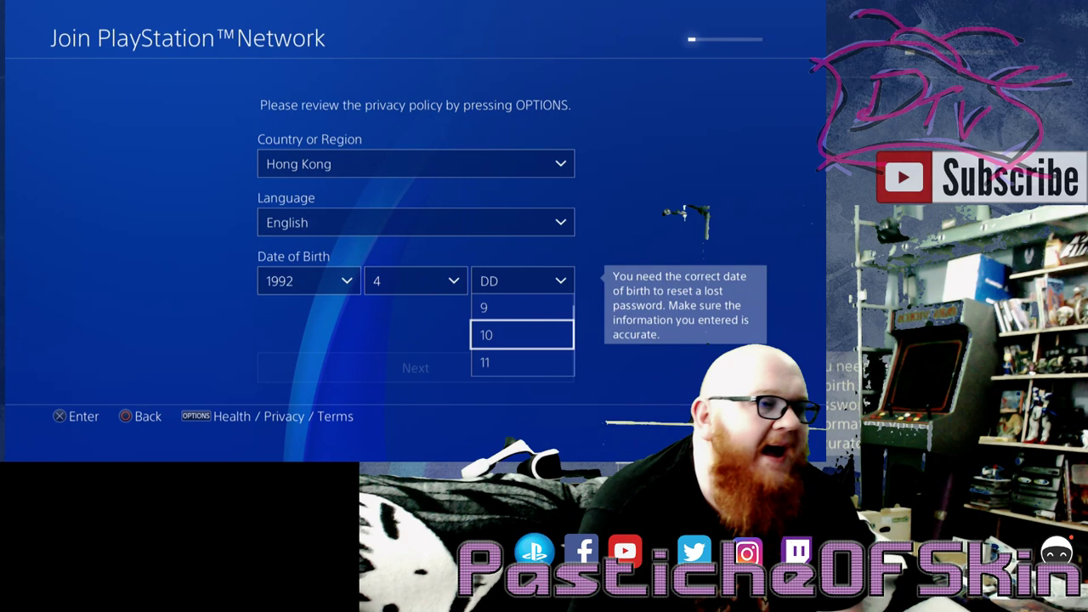
{"action": "scroll", "scroll_direction": "down", "scroll_amount": 3}
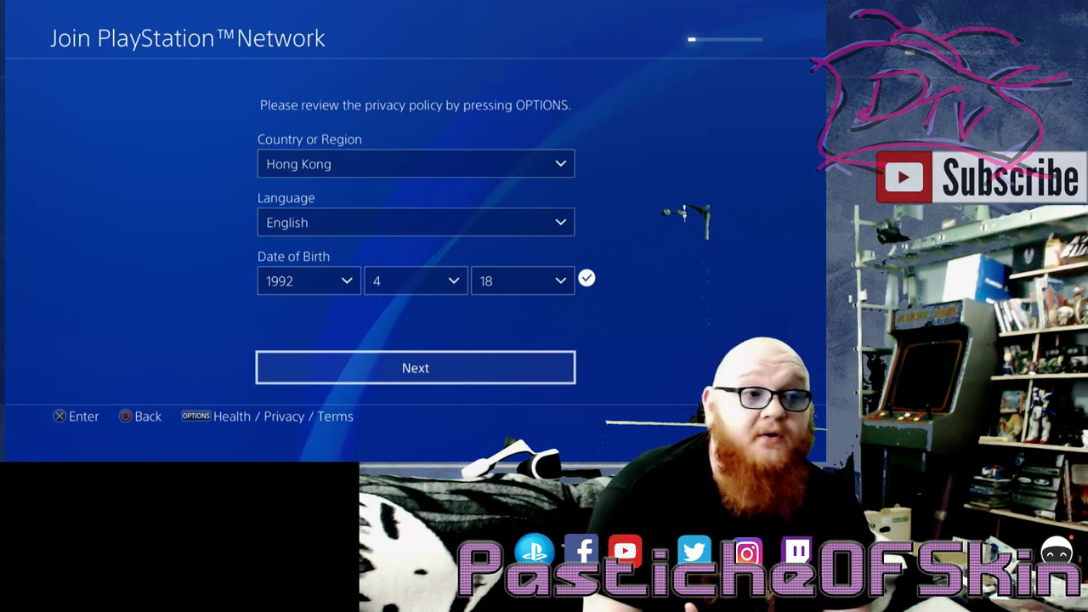
{"action": "left_click", "coordinate": [416, 368]}
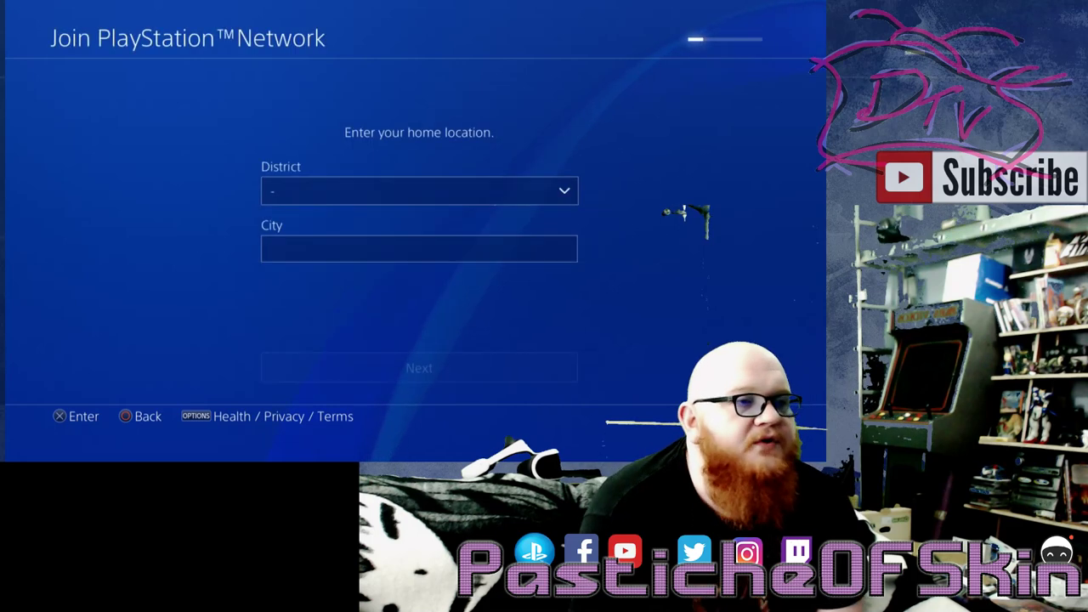
Set district to Hong Kong and city to 'Hong kong', then continue.
{"action": "left_click", "coordinate": [418, 191]}
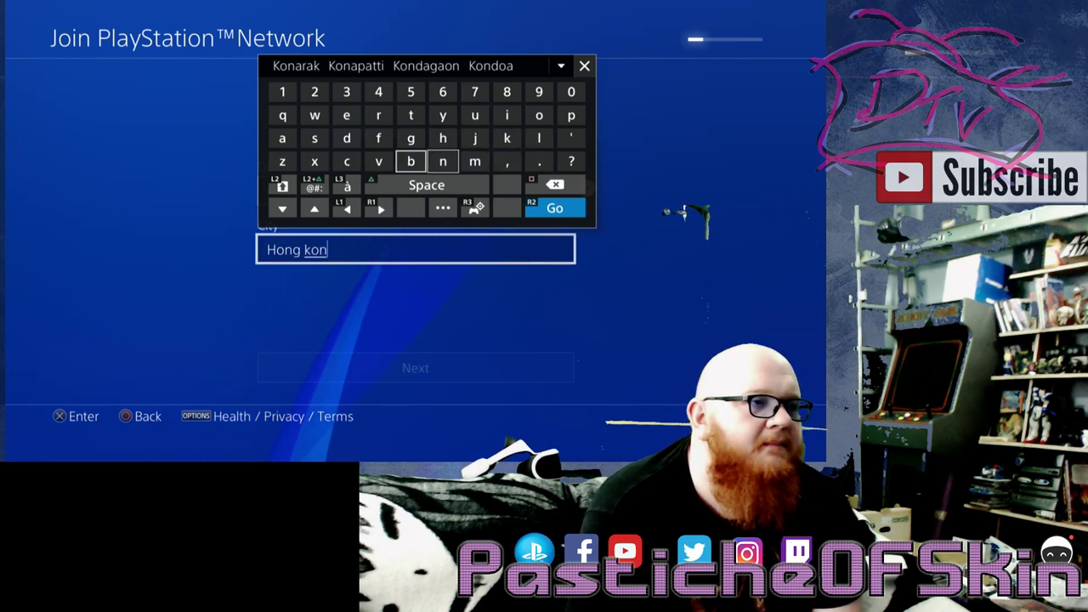
{"action": "left_click", "coordinate": [554, 208]}
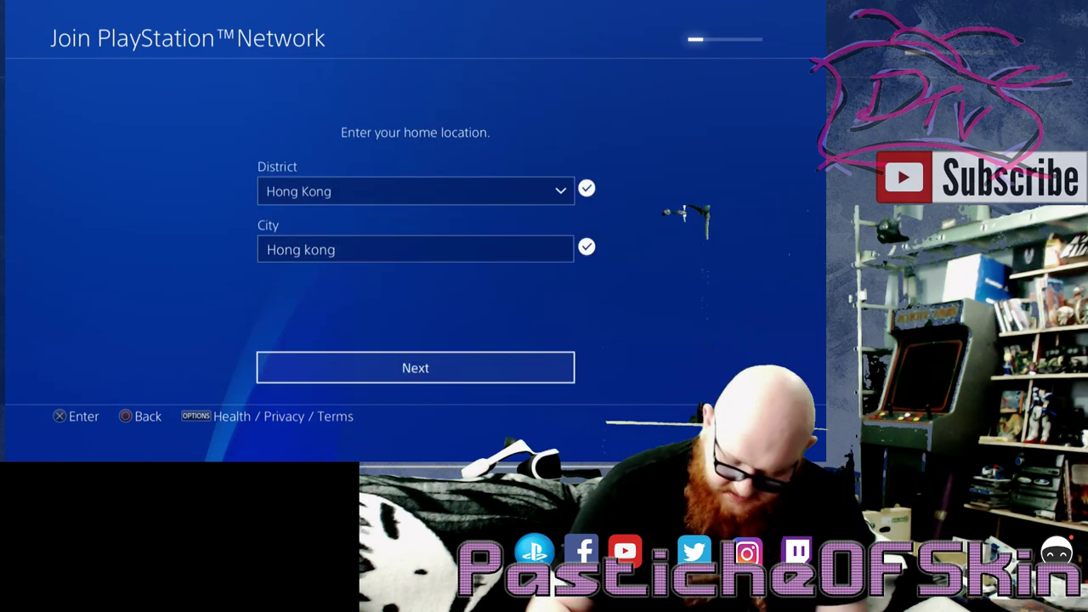
{"action": "left_click", "coordinate": [415, 367]}
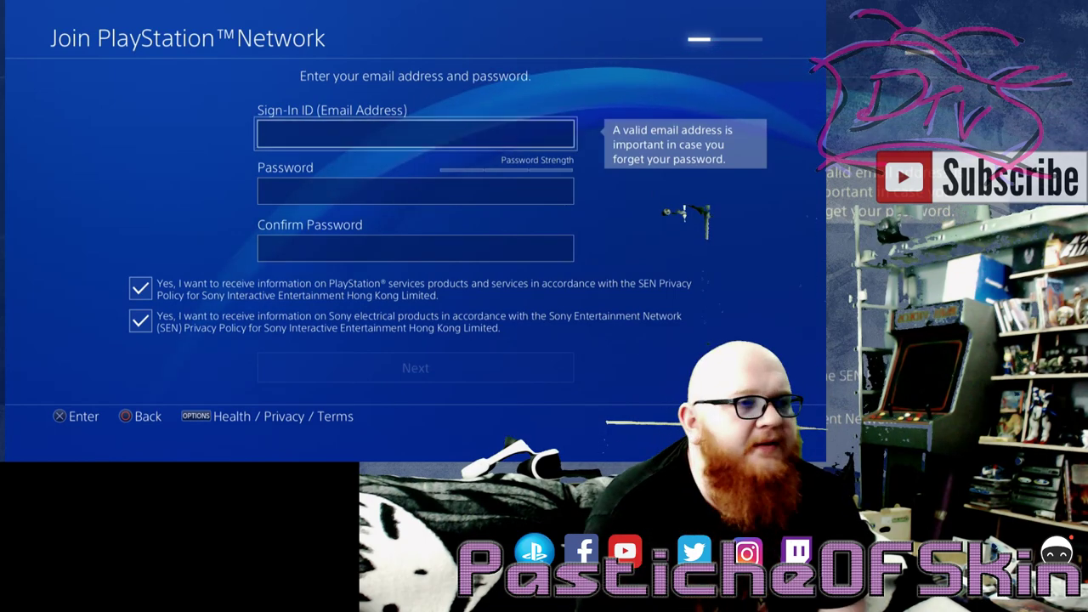
Enter the sign-in email address starting with 'test'.
{"action": "left_click", "coordinate": [415, 133]}
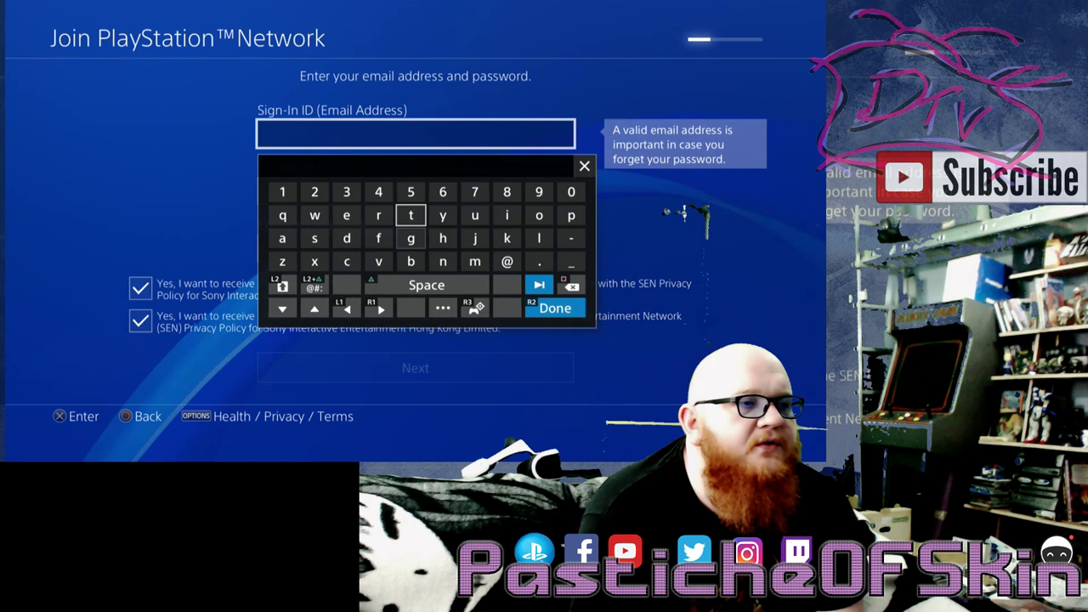
{"action": "type", "text": "test@blahblah.c"}
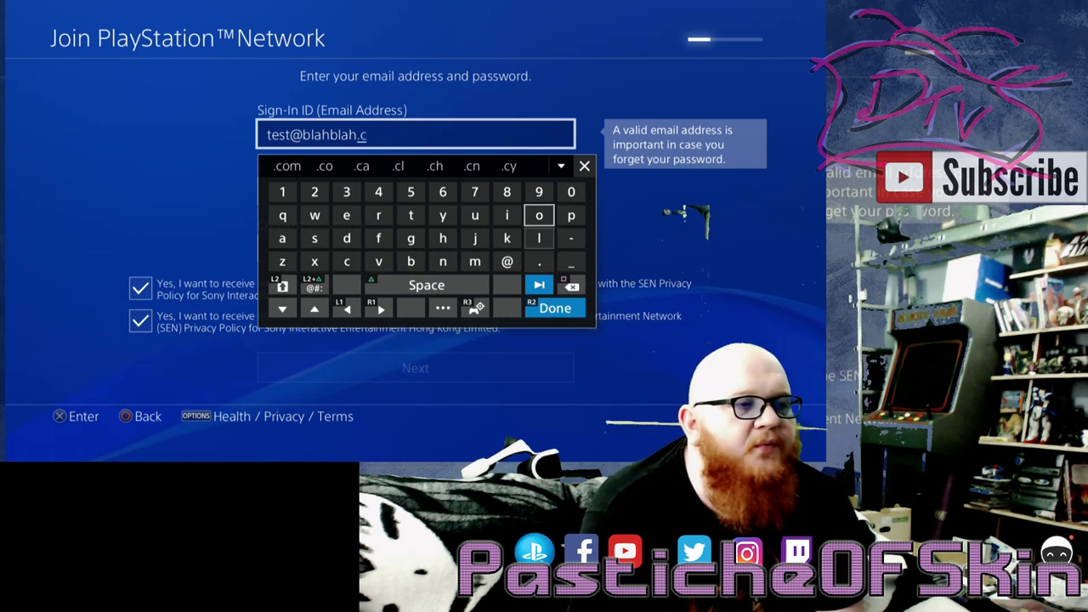
{"action": "left_click", "coordinate": [538, 215]}
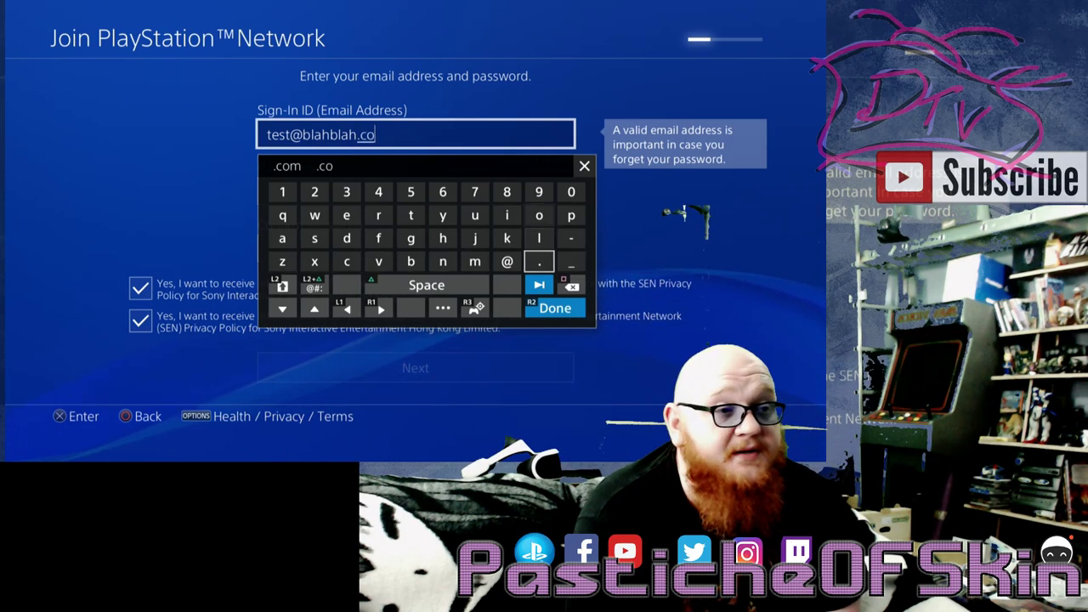
{"action": "left_click", "coordinate": [555, 308]}
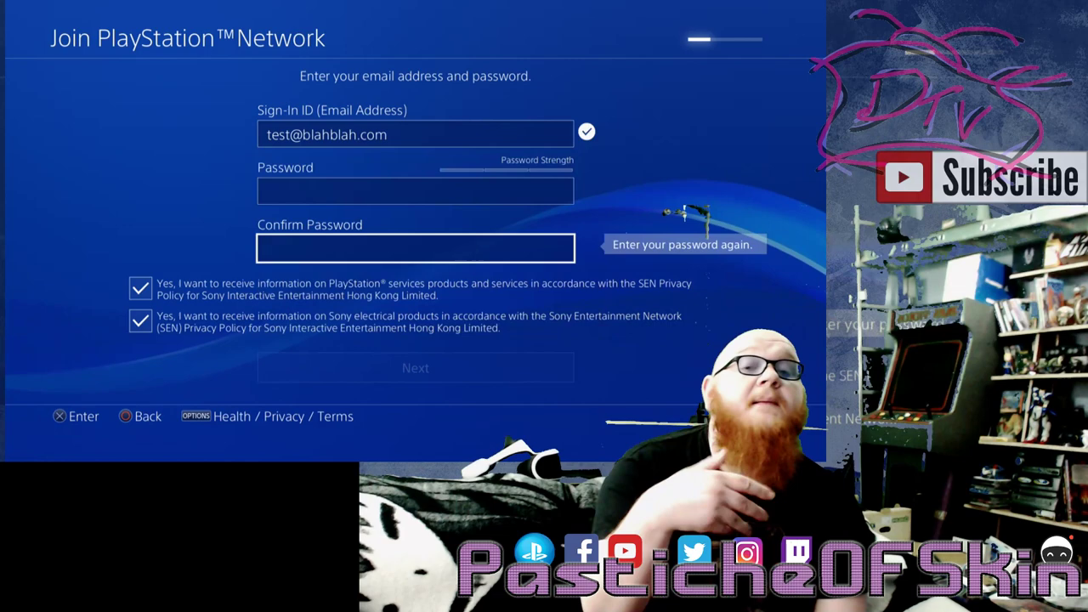
Enter the password and its confirmation, then continue to profile creation.
{"action": "left_click", "coordinate": [415, 191]}
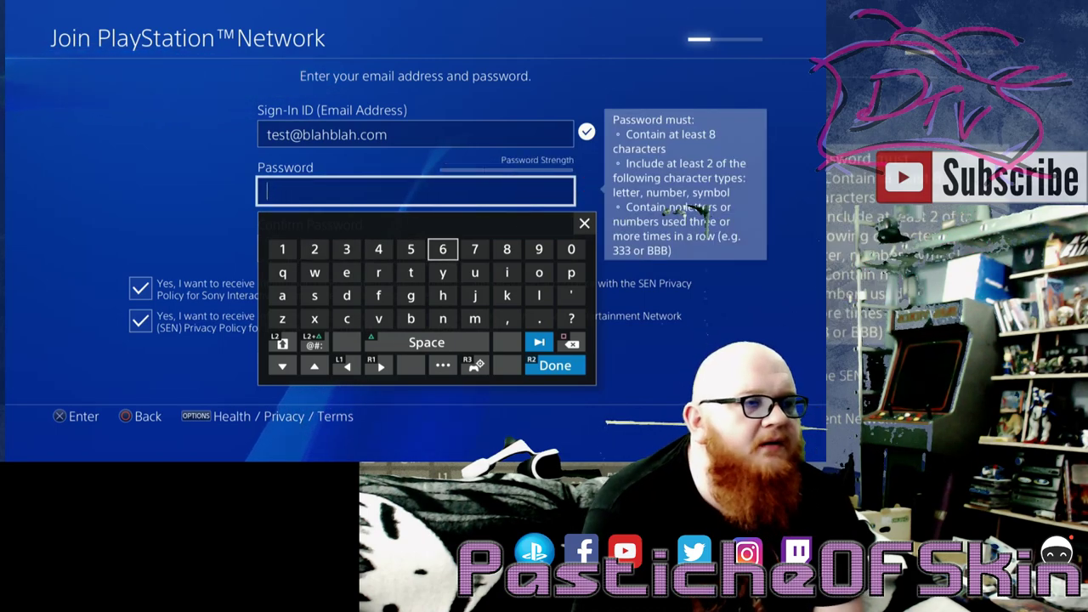
{"action": "left_click", "coordinate": [378, 272]}
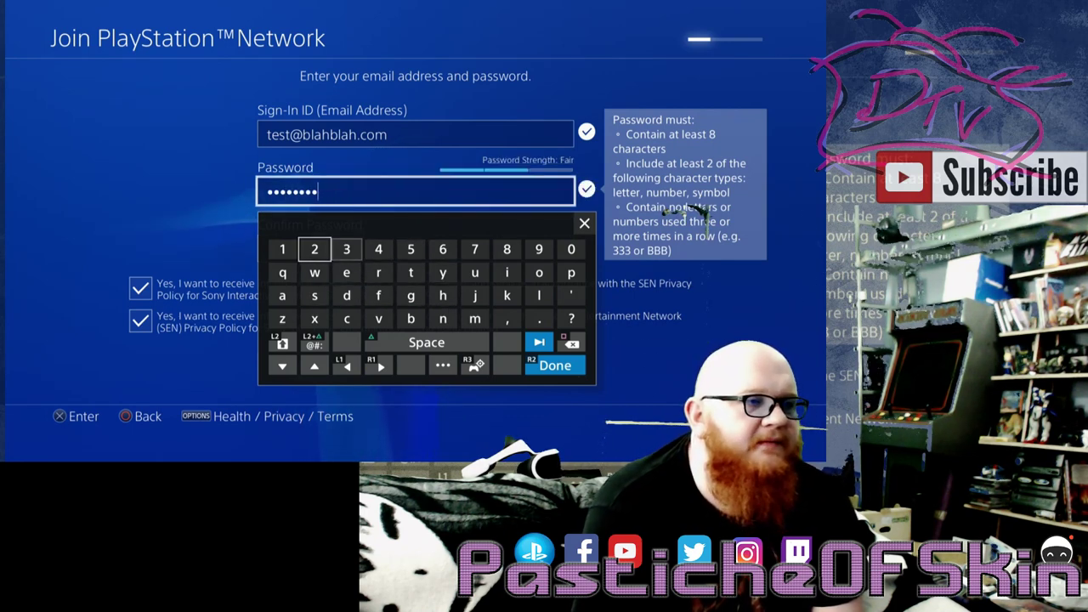
{"action": "left_click", "coordinate": [555, 364]}
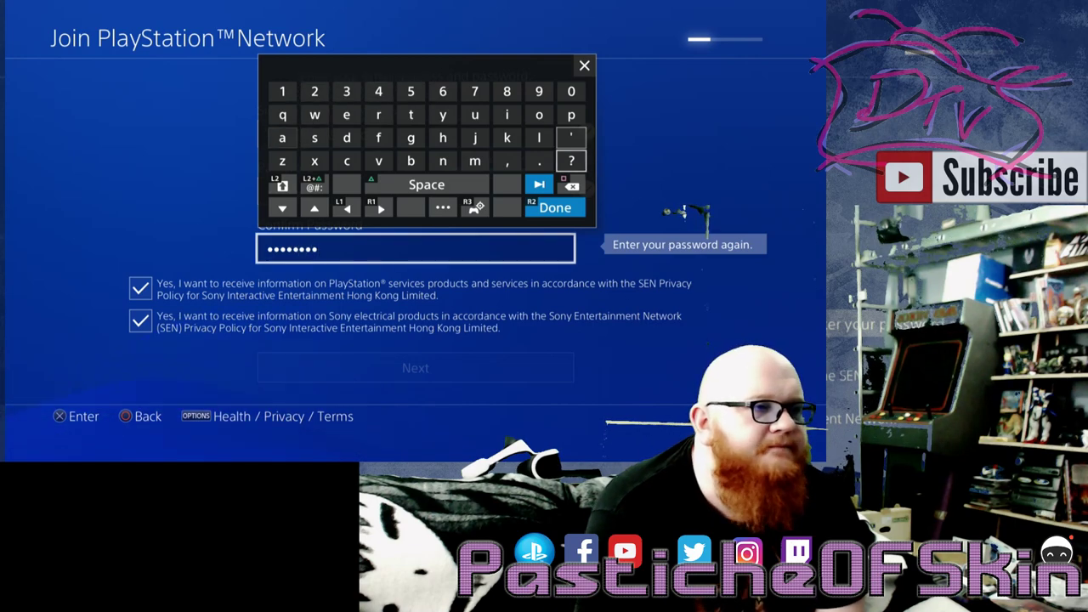
{"action": "left_click", "coordinate": [554, 207]}
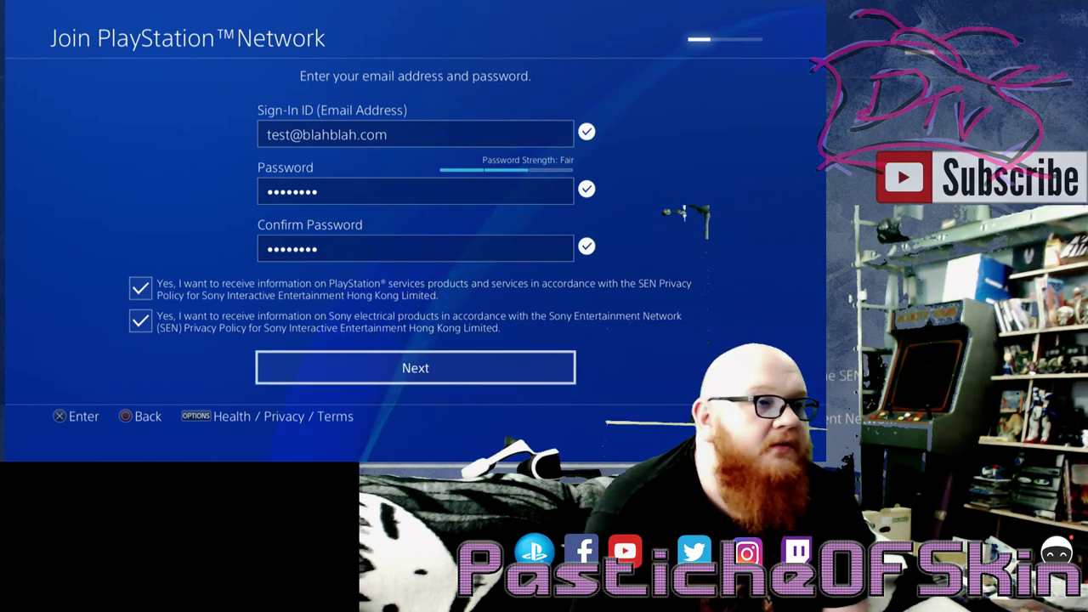
{"action": "left_click", "coordinate": [415, 367]}
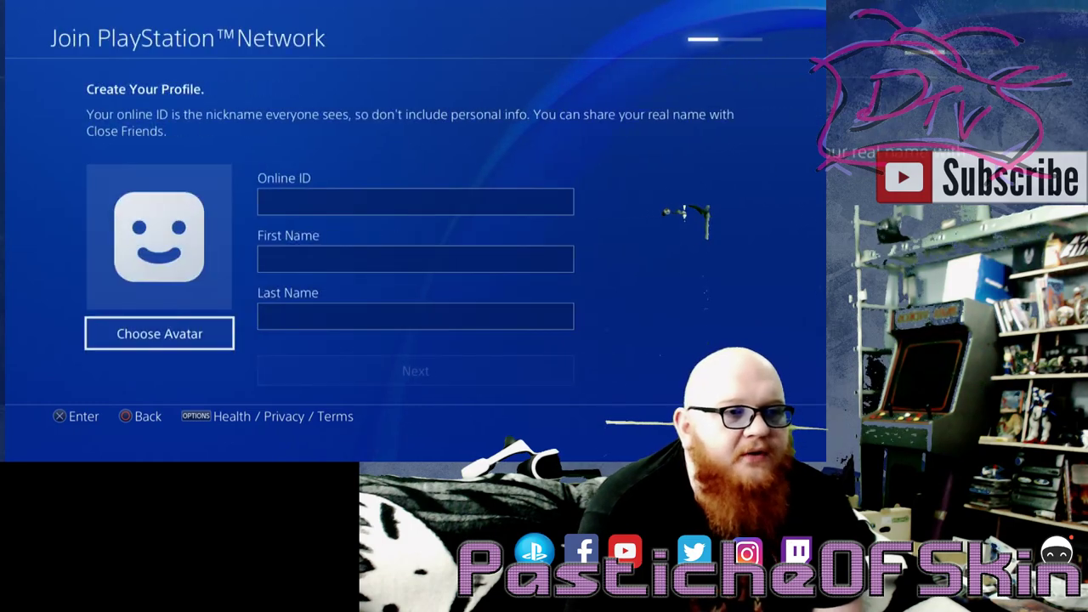
Fill in the online ID, first name and last name, then continue.
{"action": "left_click", "coordinate": [415, 202]}
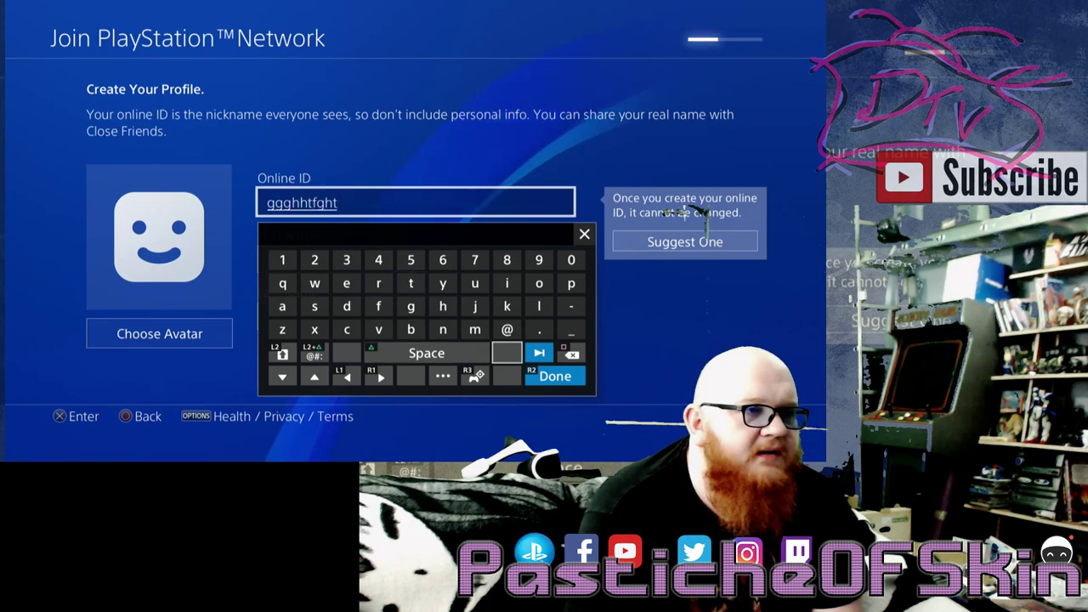
{"action": "left_click", "coordinate": [554, 376]}
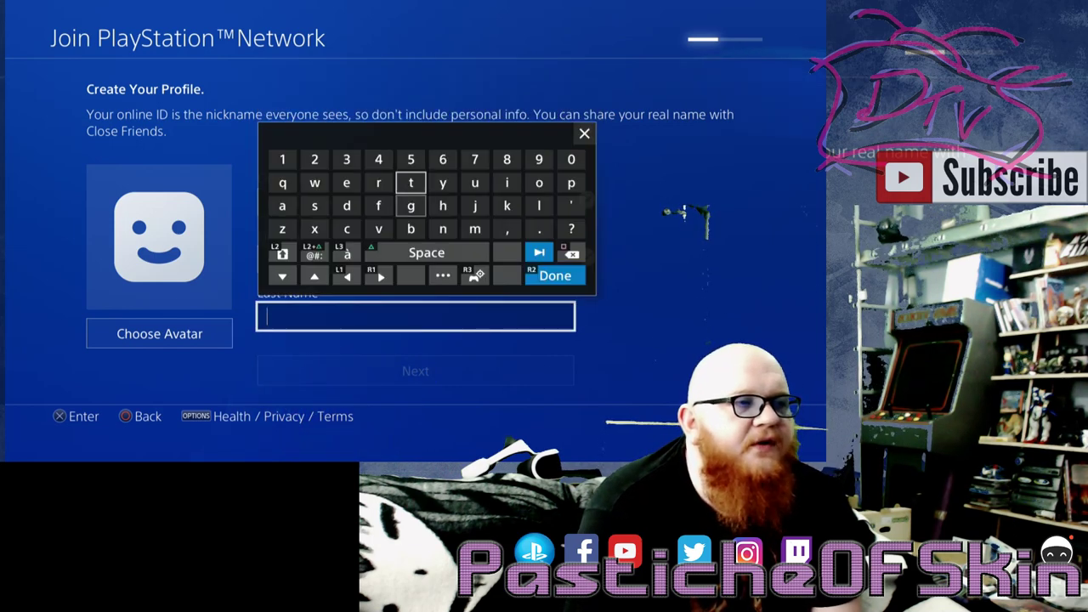
{"action": "type", "text": "ghytrgt"}
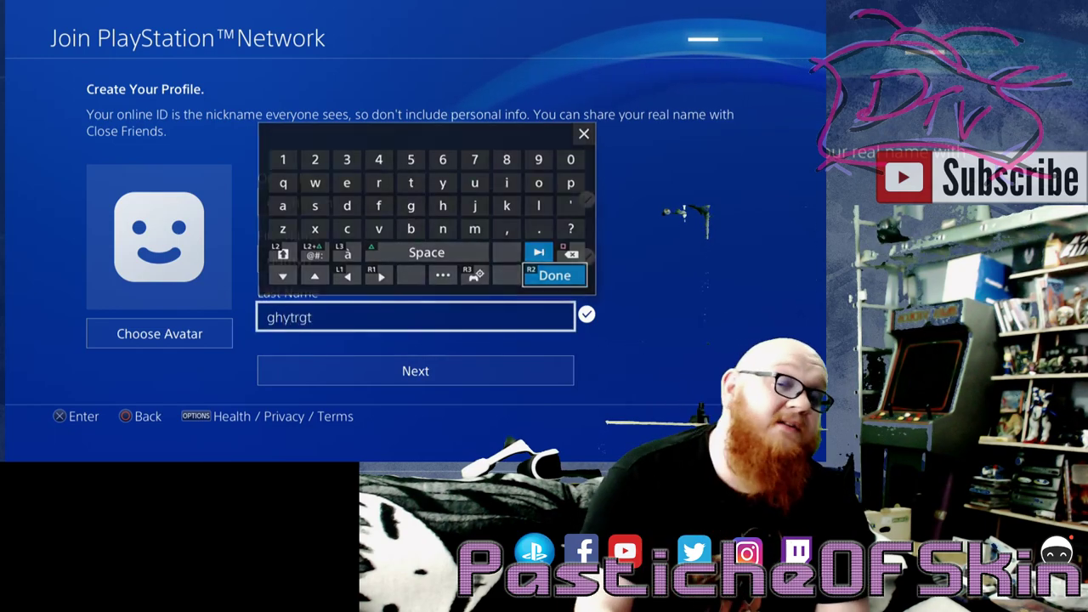
{"action": "left_click", "coordinate": [554, 275]}
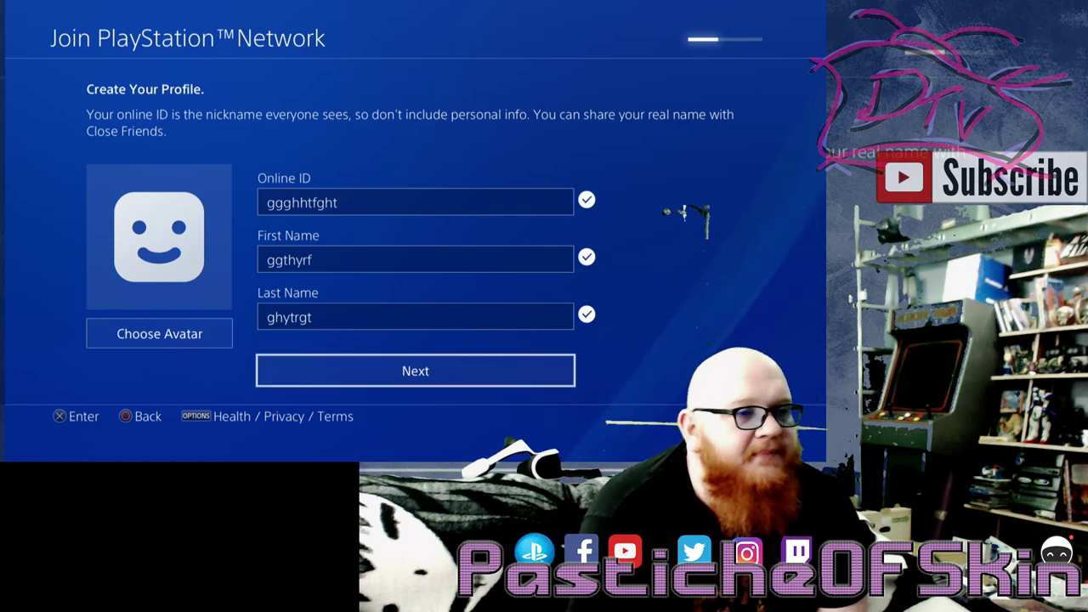
{"action": "left_click", "coordinate": [415, 370]}
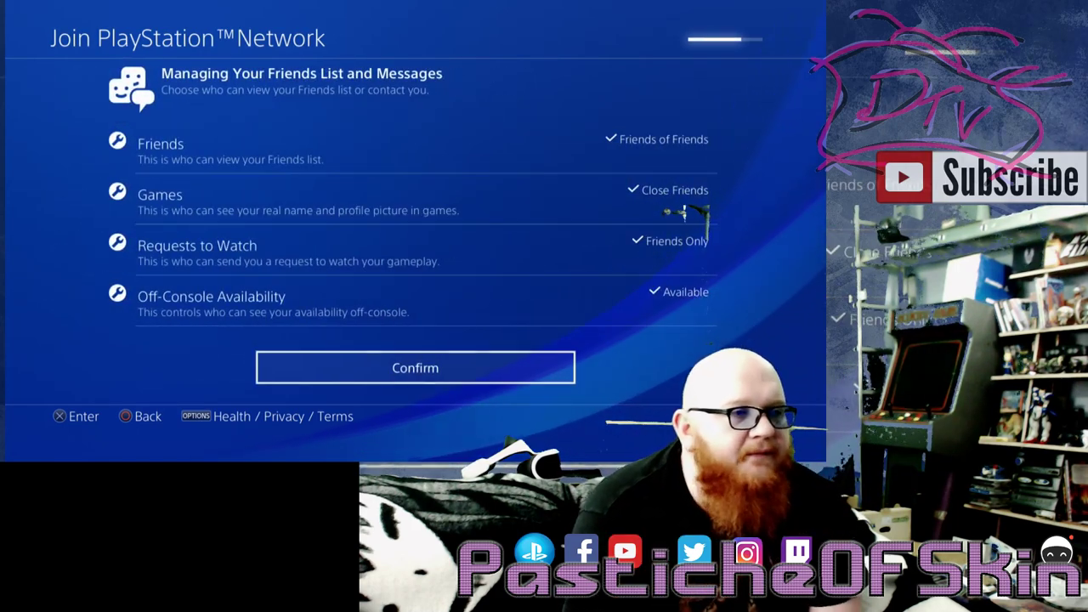
Confirm the default privacy settings and accept the agreements.
{"action": "left_click", "coordinate": [415, 367]}
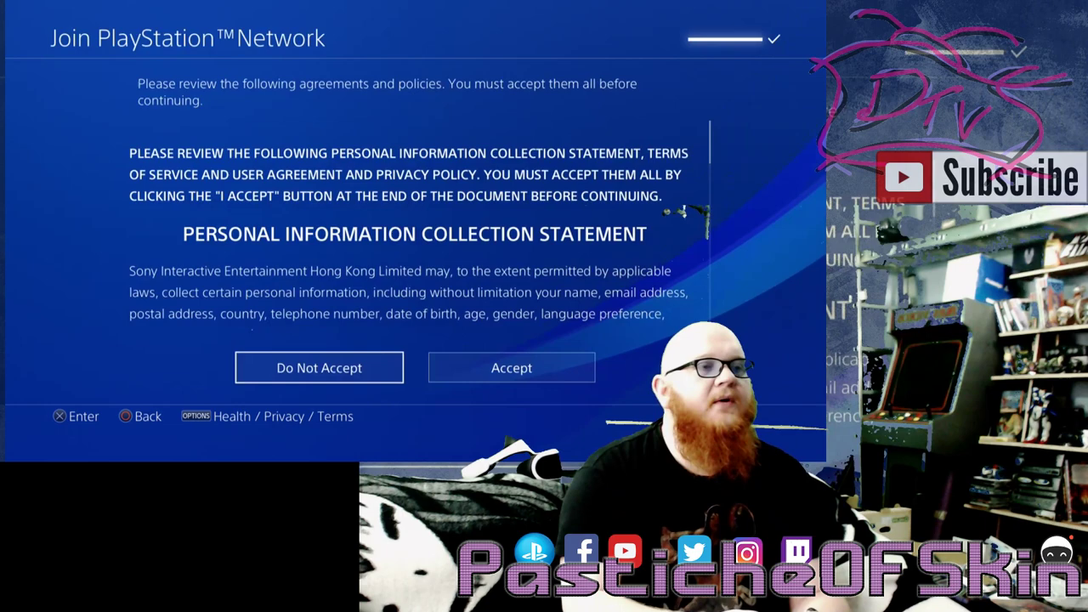
{"action": "left_click", "coordinate": [511, 367]}
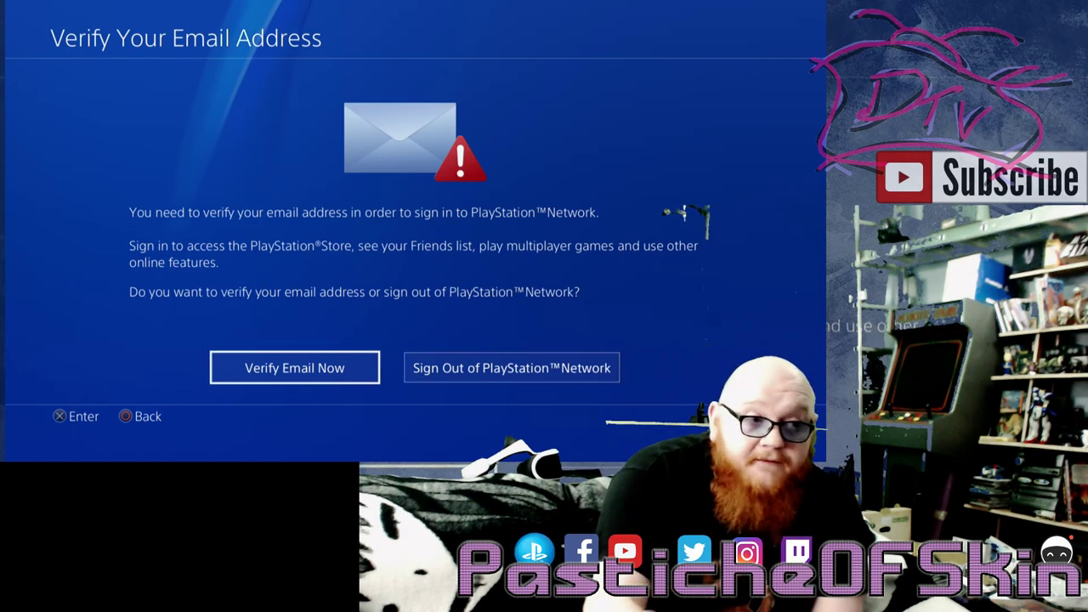
Skip the email verification prompt and acknowledge the saved sign-in message.
{"action": "left_click", "coordinate": [294, 368]}
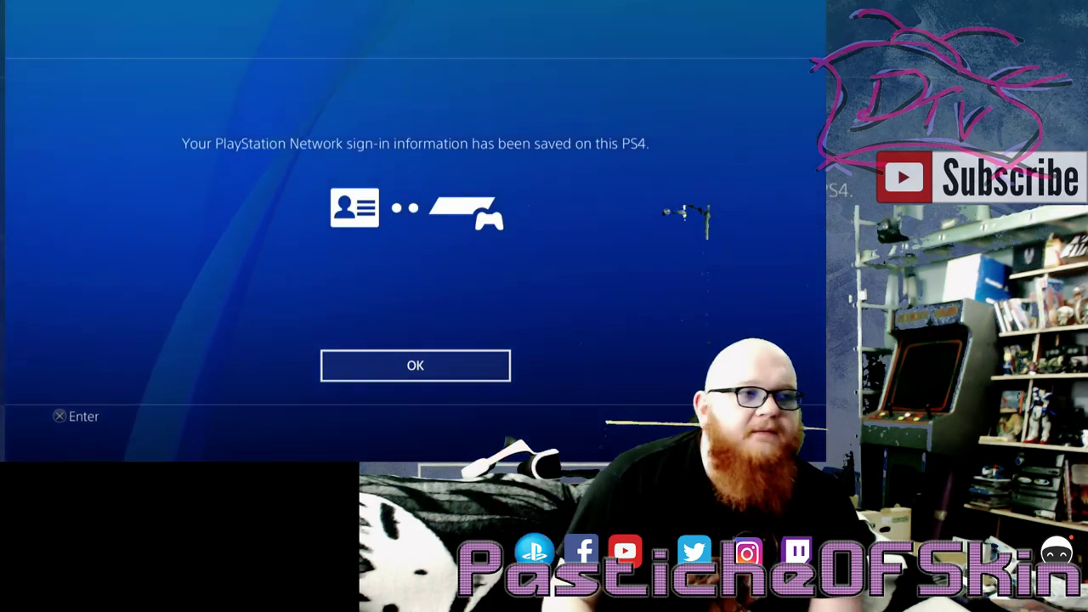
{"action": "left_click", "coordinate": [415, 365]}
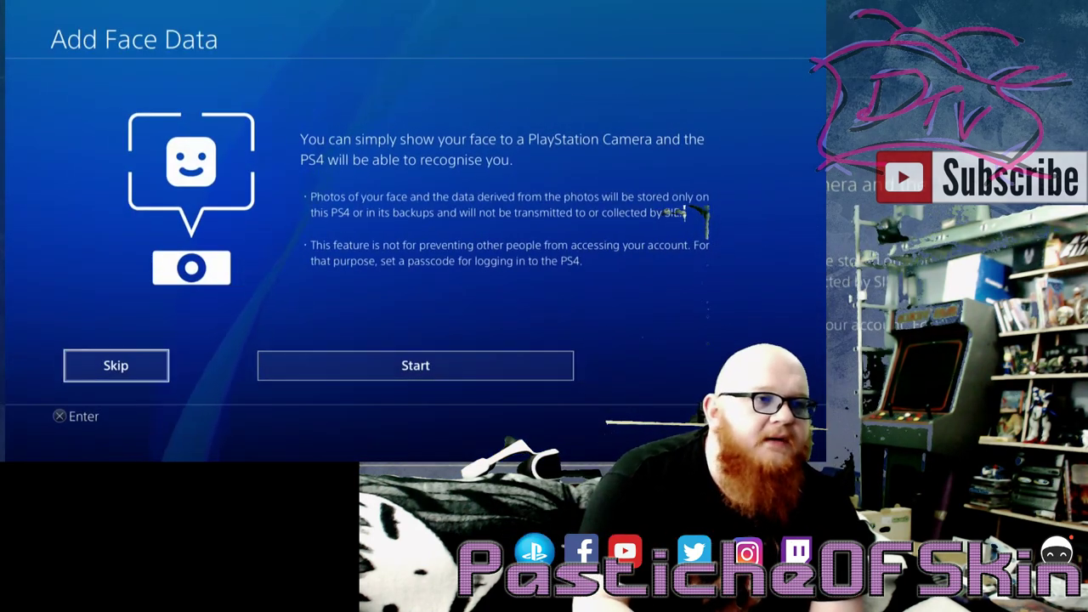